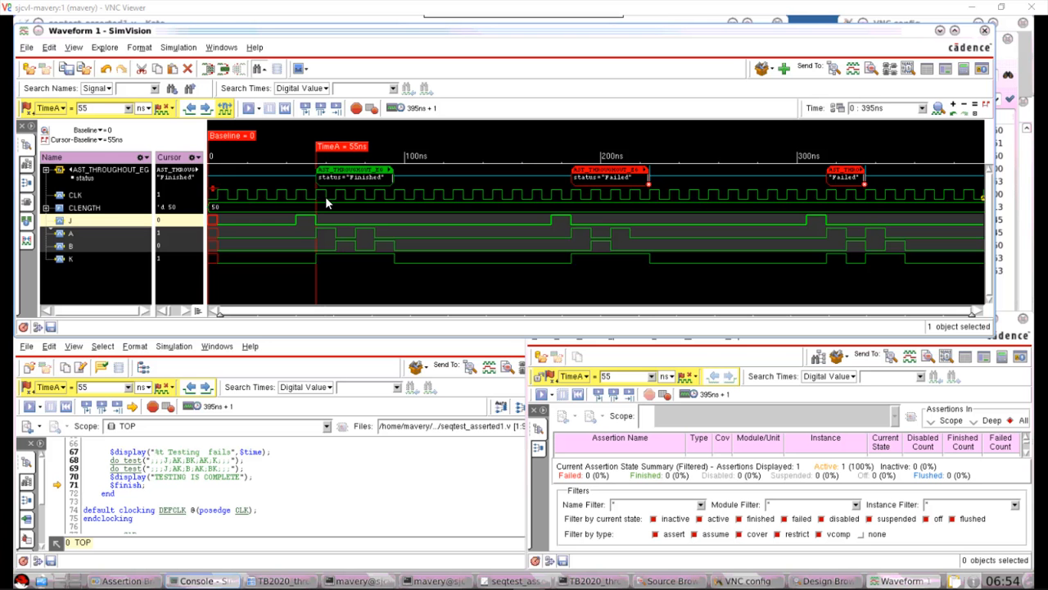
{"action": "mouse_move", "coordinate": [318, 206]}
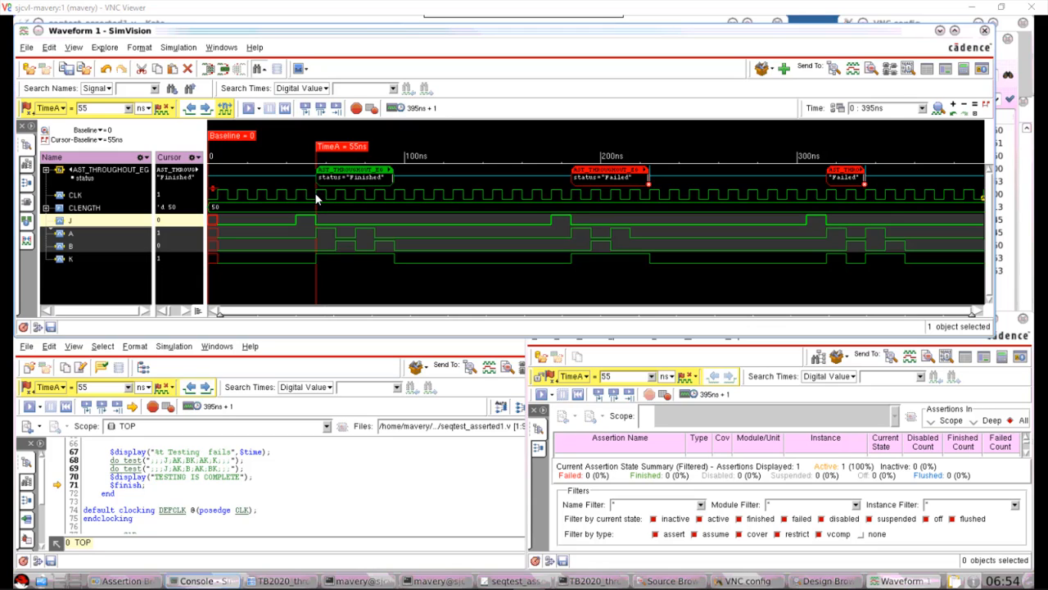
{"action": "mouse_move", "coordinate": [335, 147]}
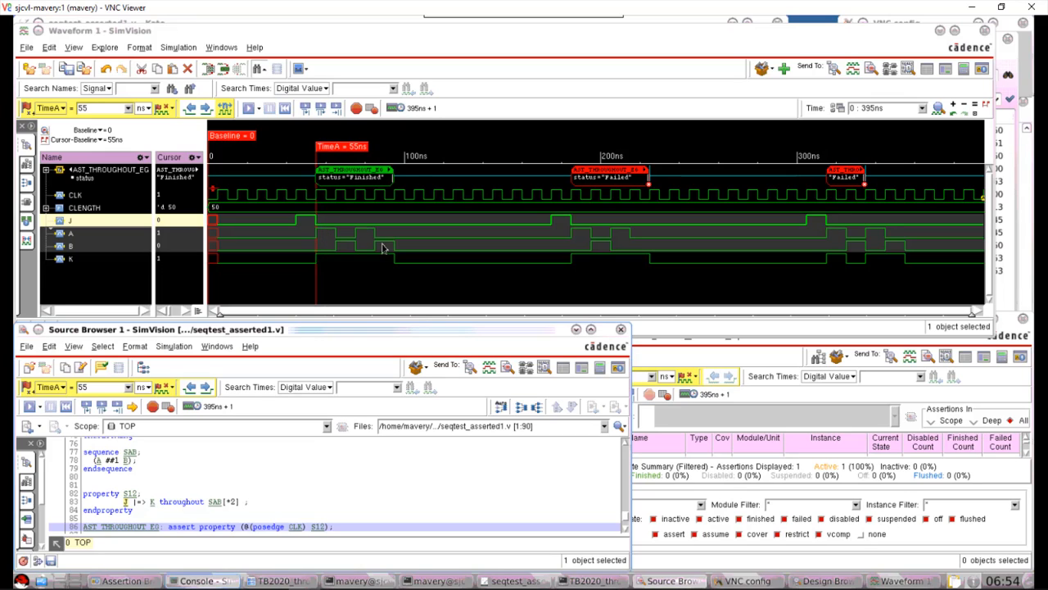
{"action": "mouse_move", "coordinate": [187, 477]}
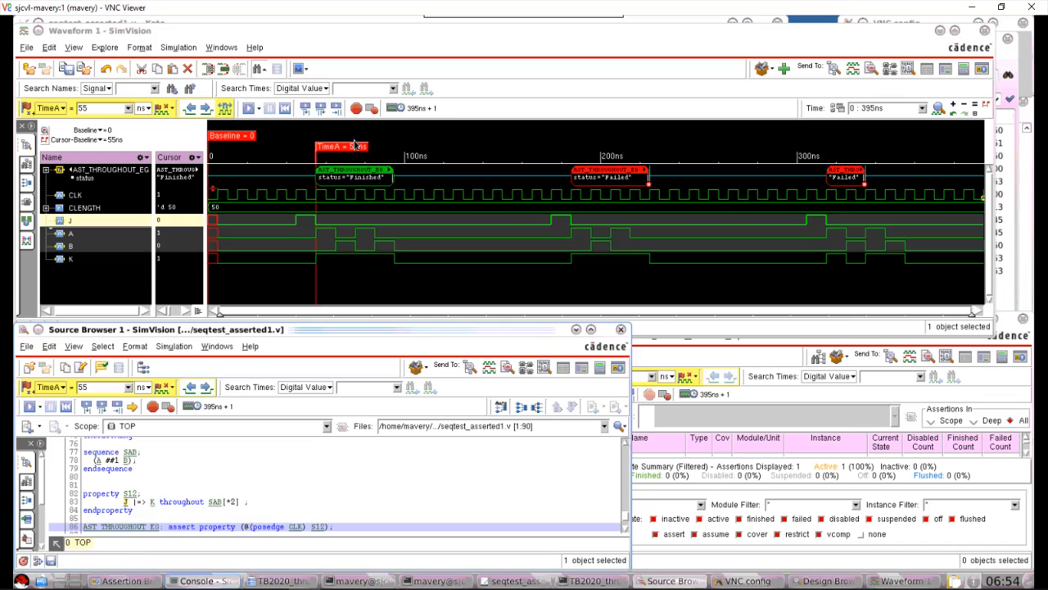
{"action": "mouse_move", "coordinate": [331, 153]}
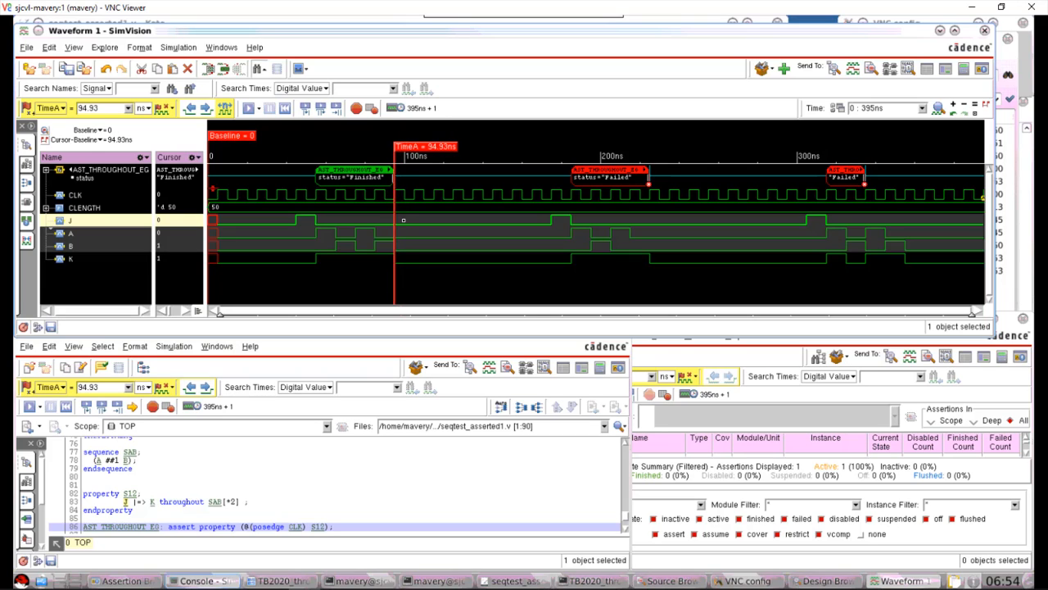
{"action": "mouse_move", "coordinate": [378, 280]}
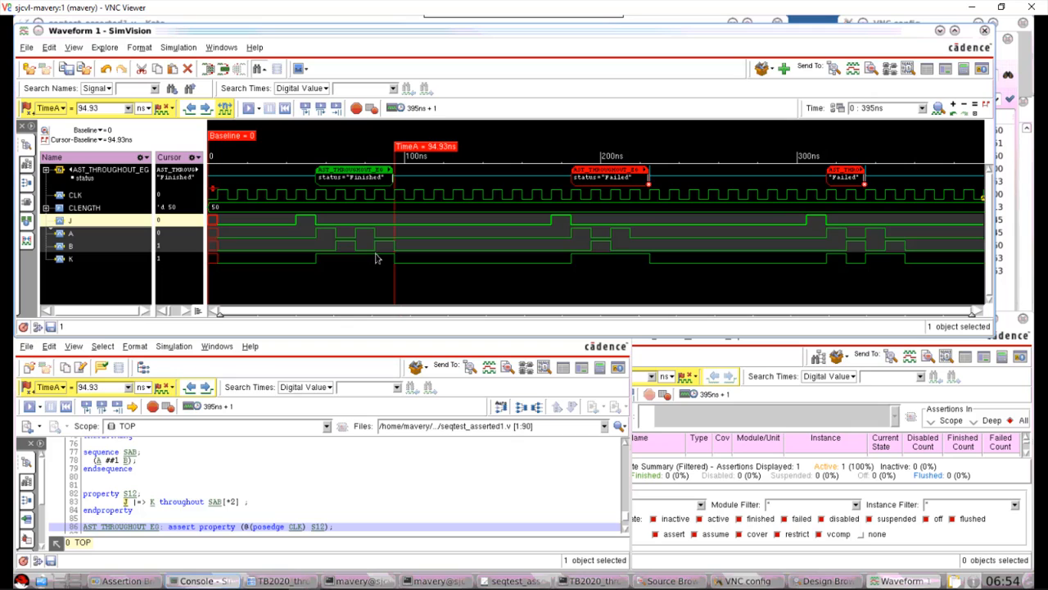
Place the TimeA marker on the waveform and move it through ~224 ns to the last failure near 334.53 ns
{"action": "left_click", "coordinate": [553, 151]}
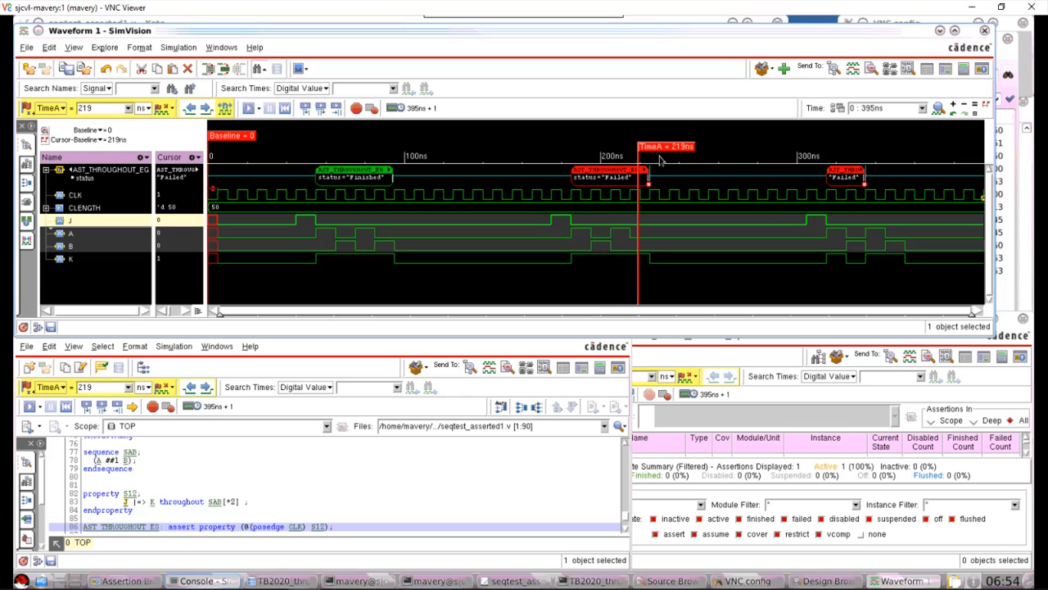
{"action": "left_click_drag", "start_coordinate": [637, 204], "coordinate": [647, 204]}
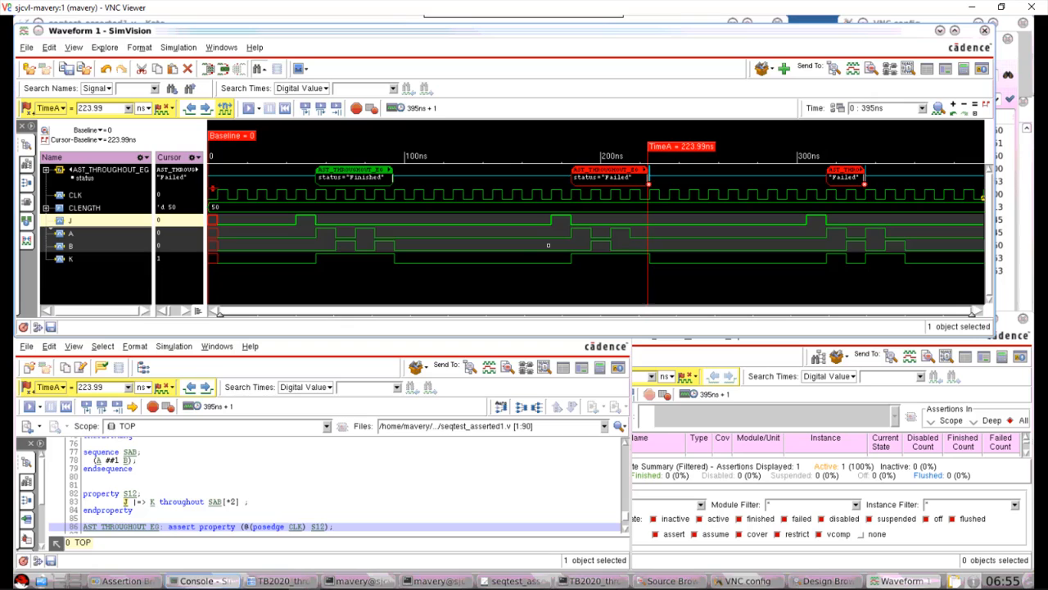
{"action": "mouse_move", "coordinate": [172, 518]}
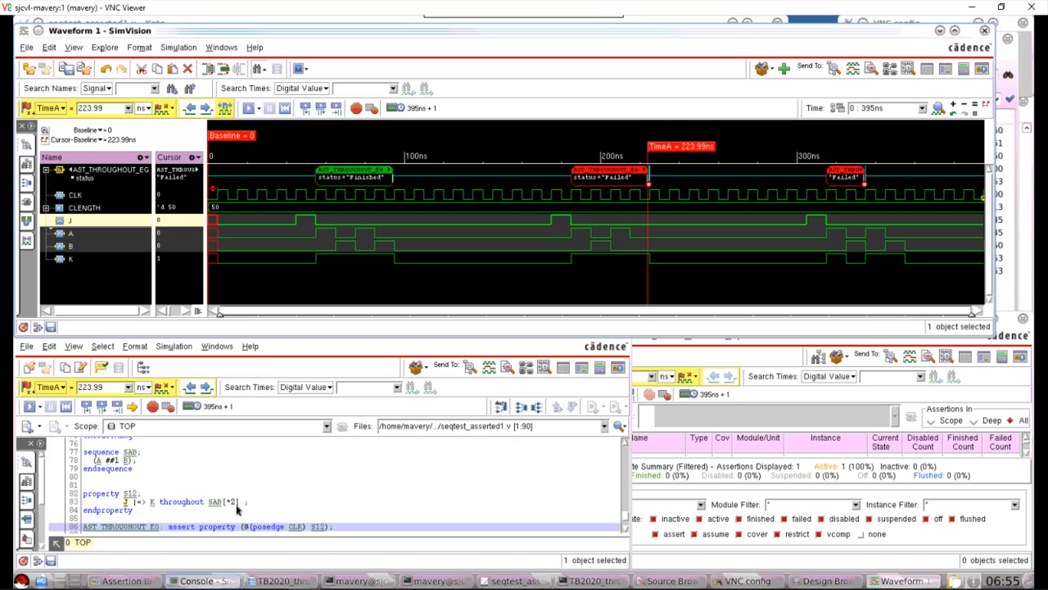
{"action": "mouse_move", "coordinate": [672, 149]}
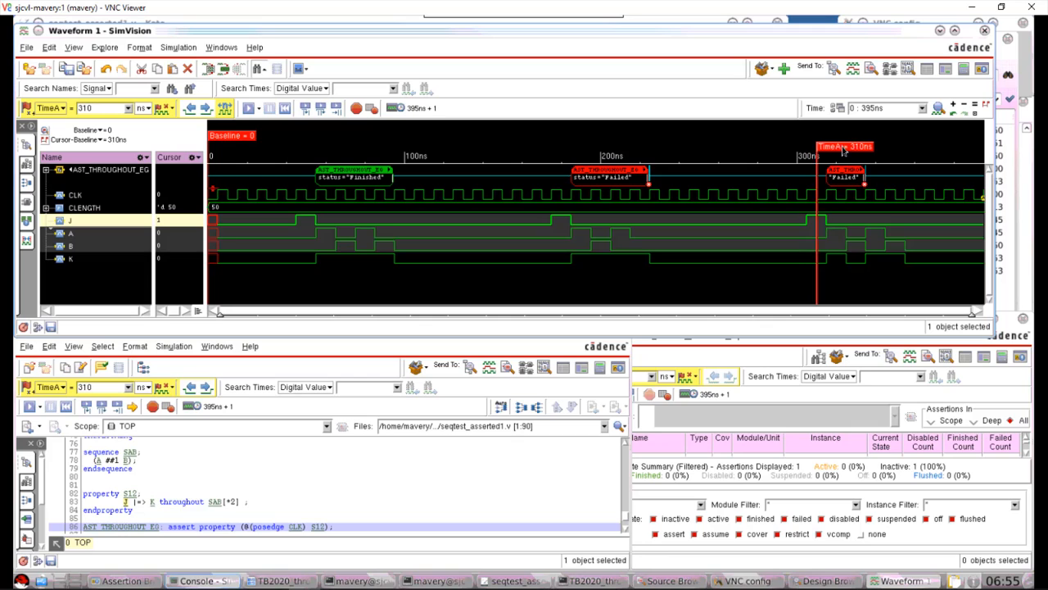
{"action": "left_click_drag", "start_coordinate": [815, 205], "coordinate": [845, 205]}
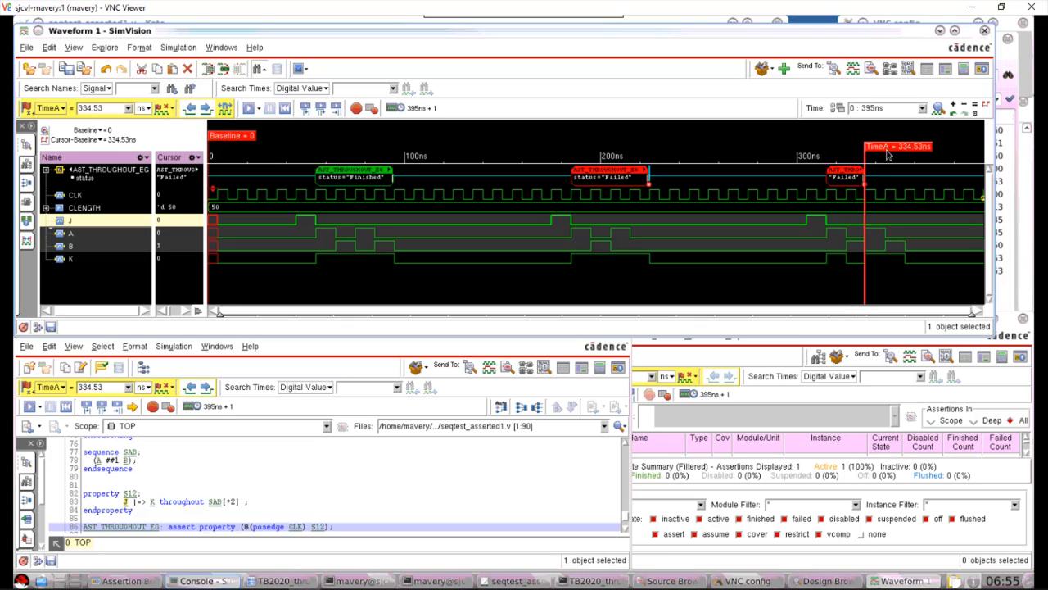
{"action": "mouse_move", "coordinate": [868, 265]}
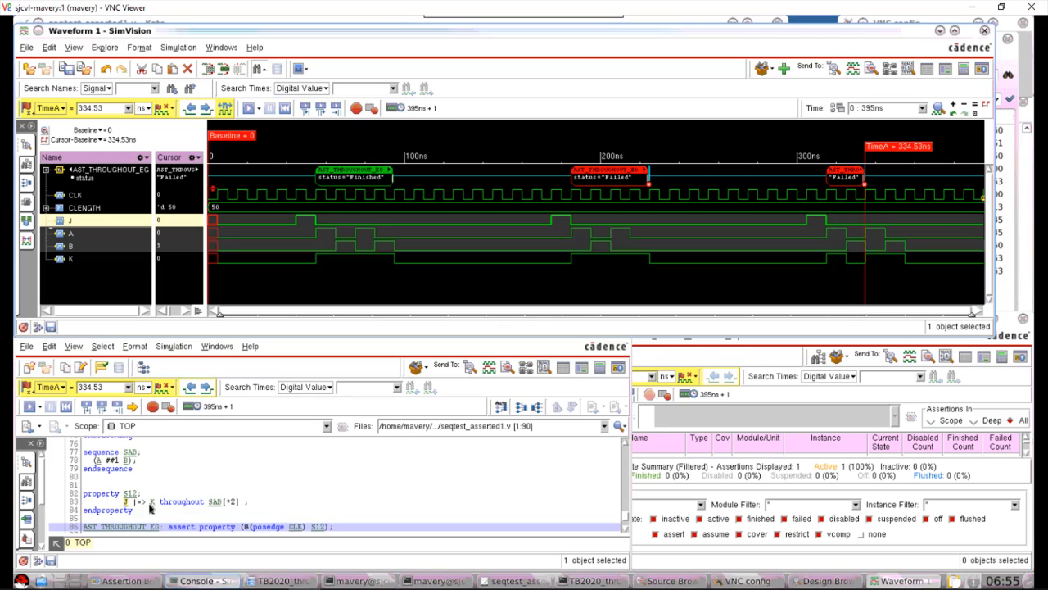
{"action": "mouse_move", "coordinate": [233, 511]}
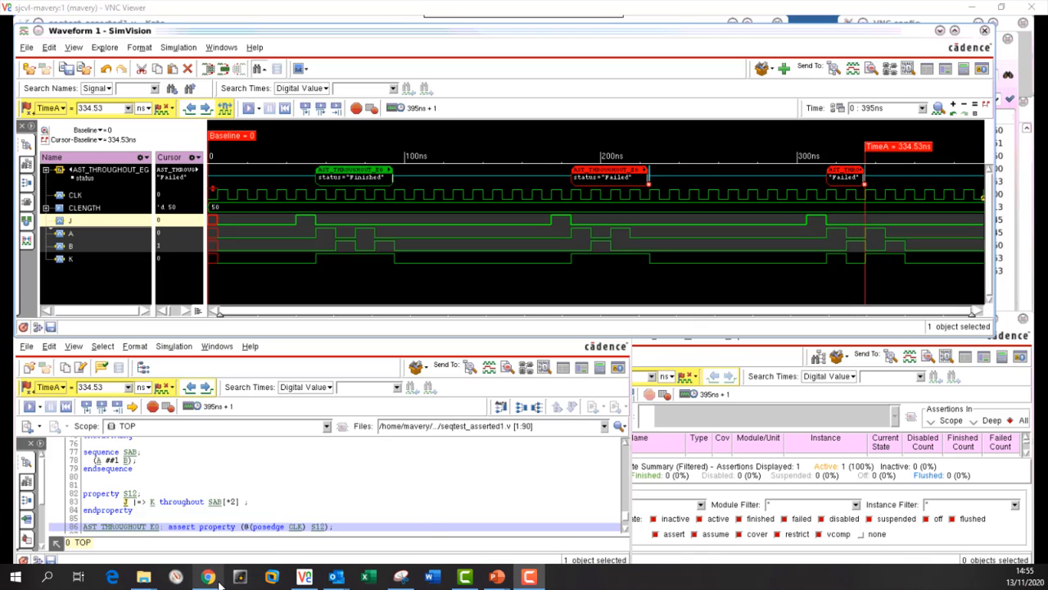
{"action": "mouse_move", "coordinate": [272, 576]}
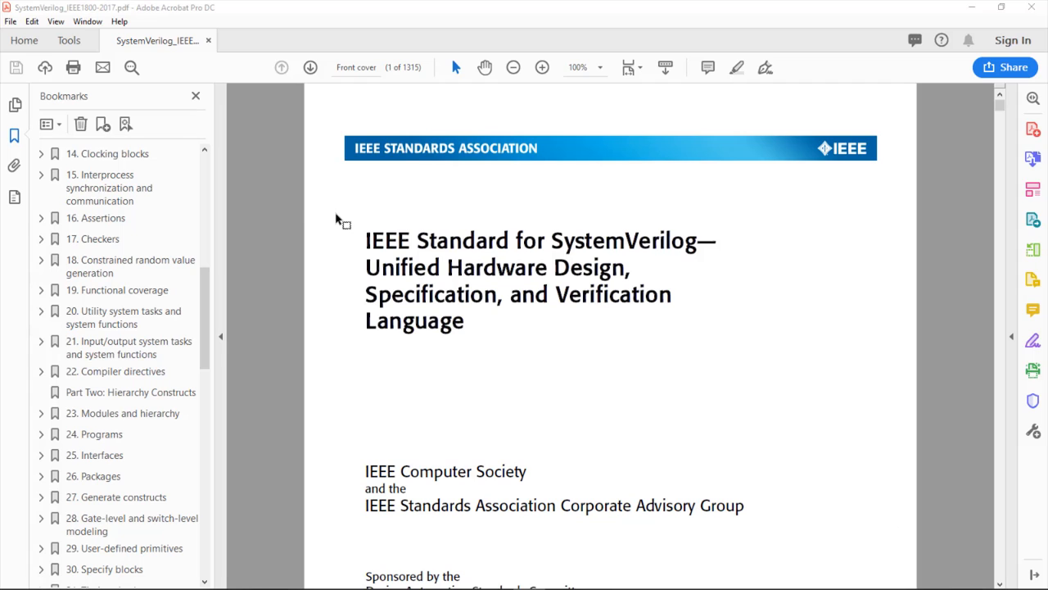
{"action": "mouse_move", "coordinate": [393, 242]}
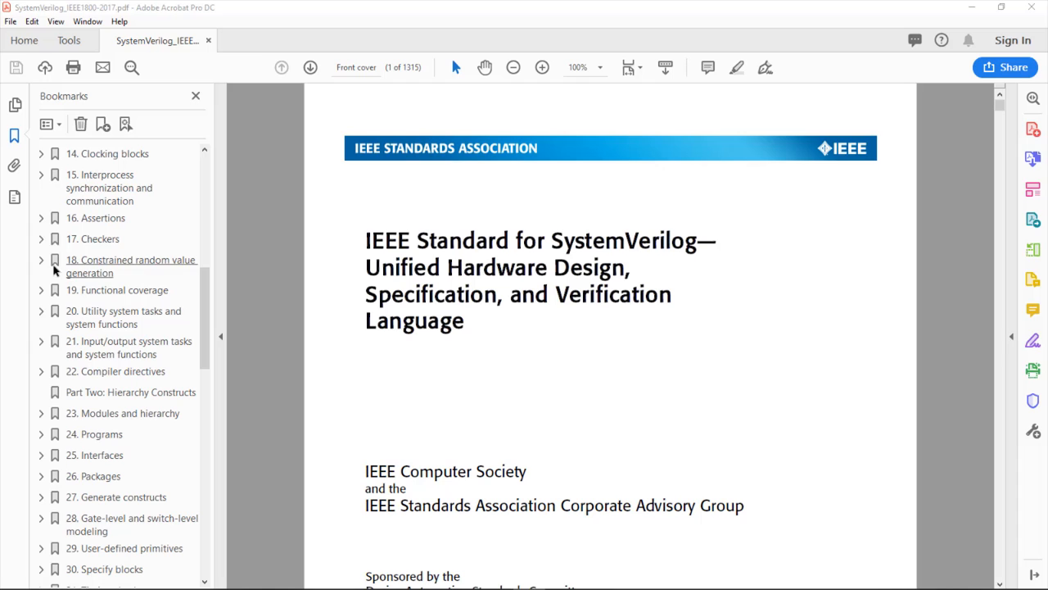
Expand the 16. Assertions bookmark, then its 16.9 Sequence operations subsection list
{"action": "left_click", "coordinate": [41, 218]}
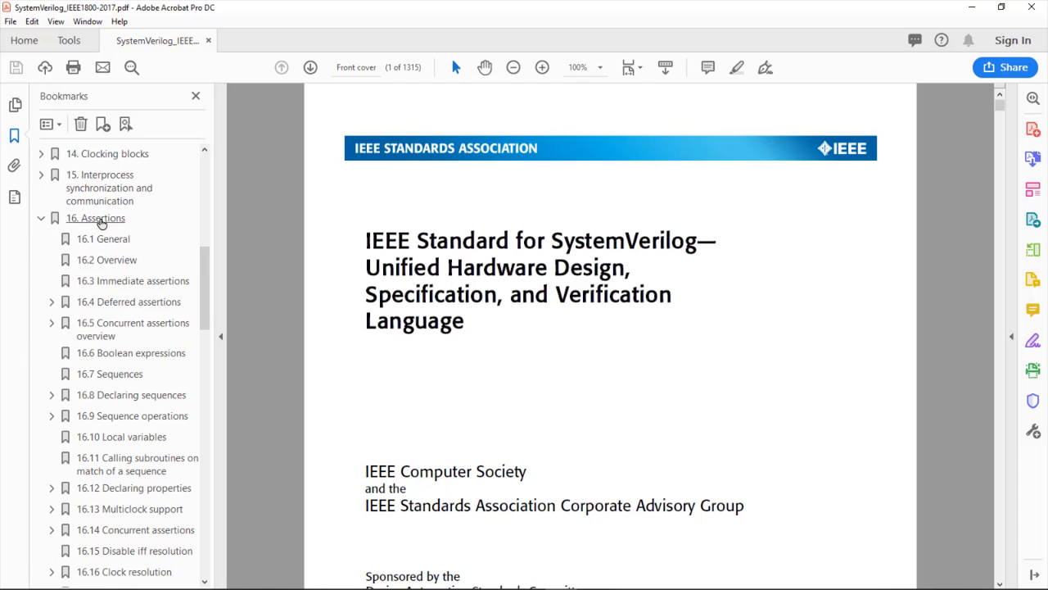
{"action": "scroll", "scroll_direction": "down", "scroll_amount": 3}
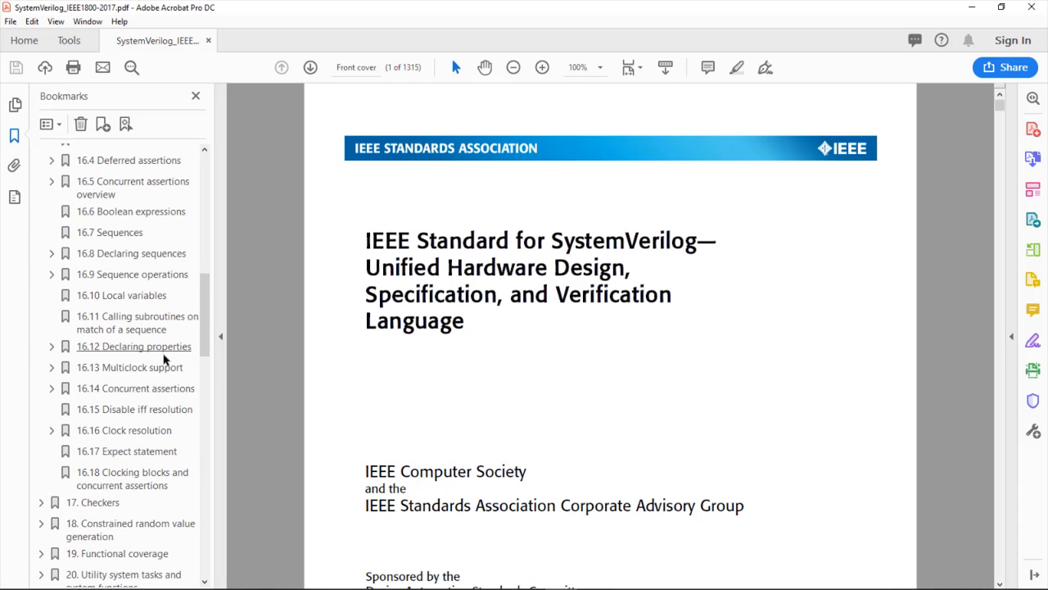
{"action": "mouse_move", "coordinate": [162, 399]}
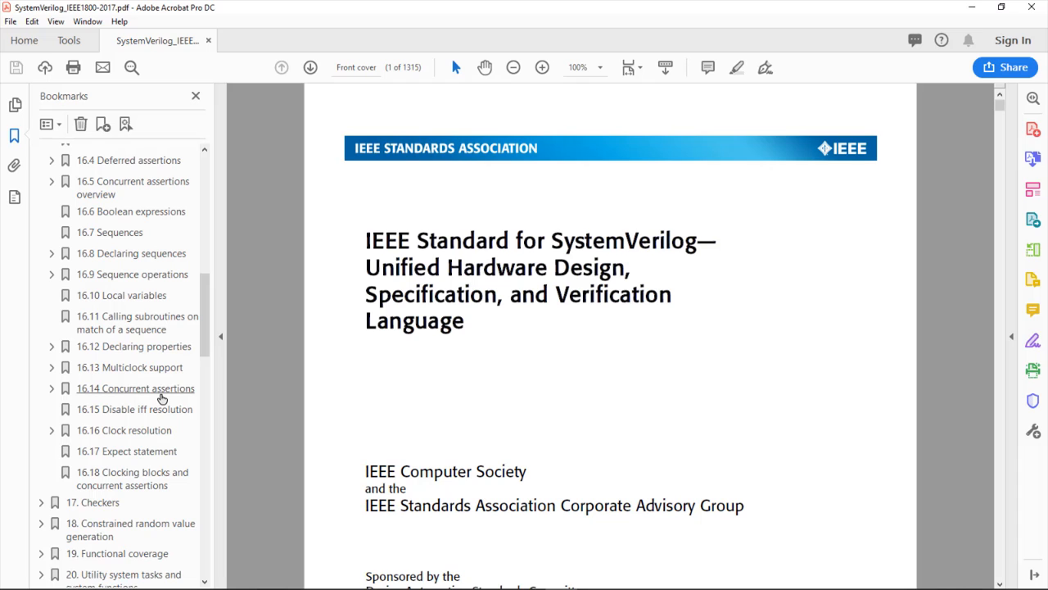
{"action": "mouse_move", "coordinate": [52, 277]}
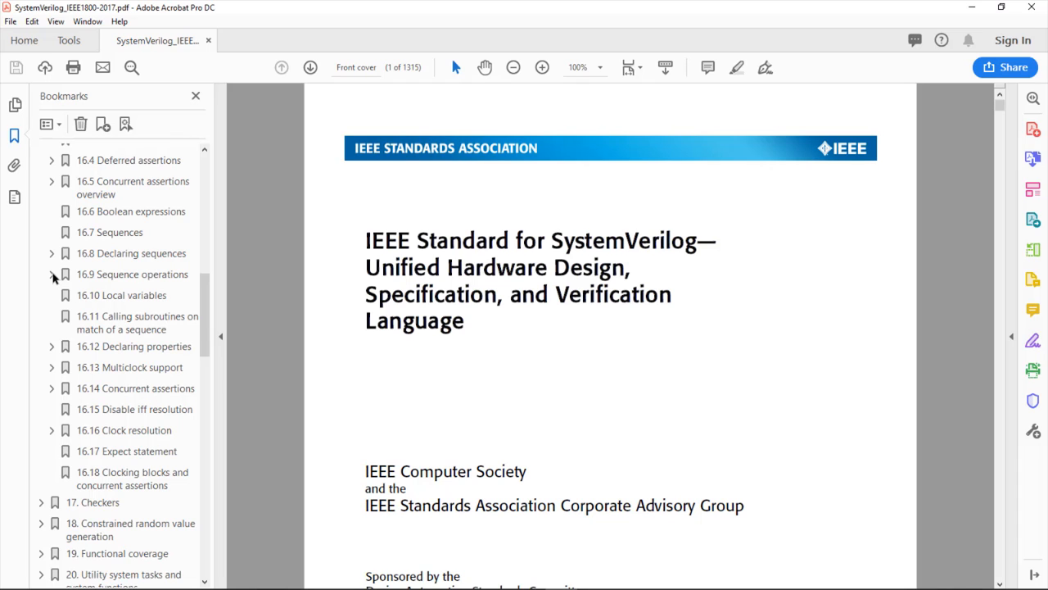
{"action": "left_click", "coordinate": [52, 275]}
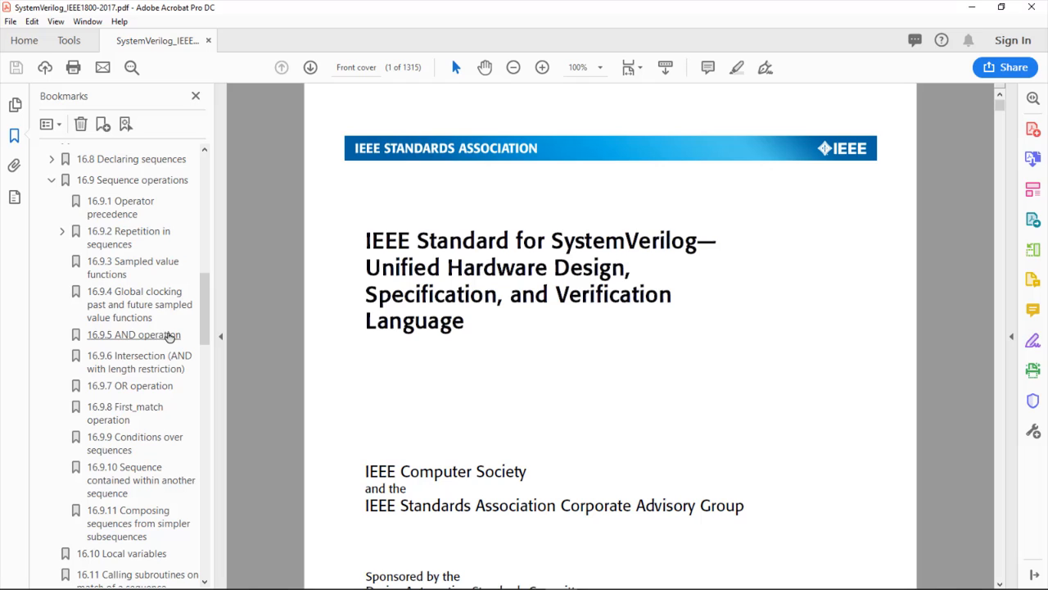
{"action": "mouse_move", "coordinate": [136, 442]}
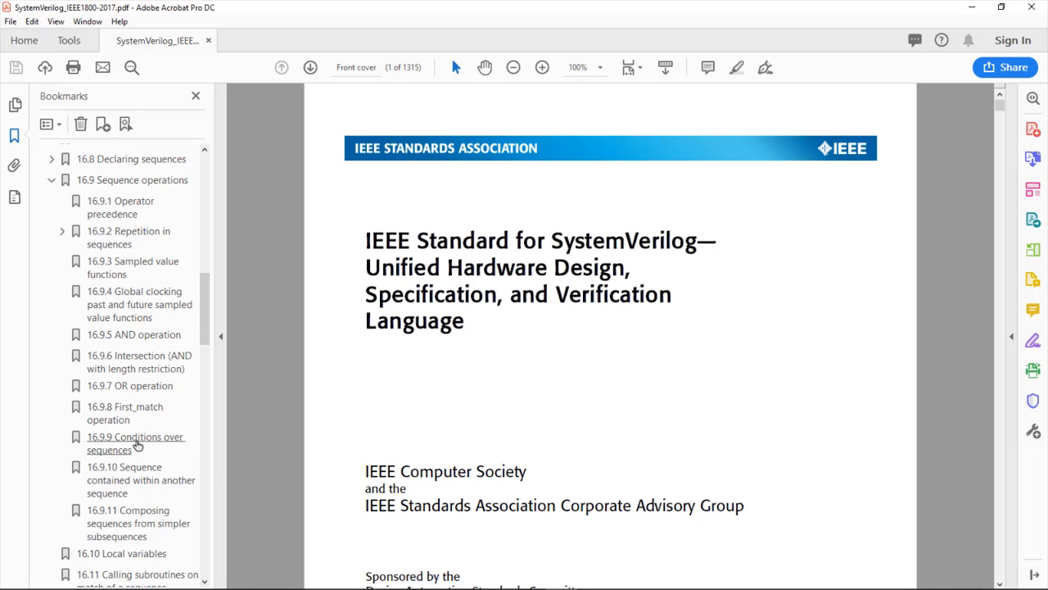
Jump via the 16.9.9 Conditions over sequences bookmark to page 409 describing throughout
{"action": "left_click", "coordinate": [134, 442]}
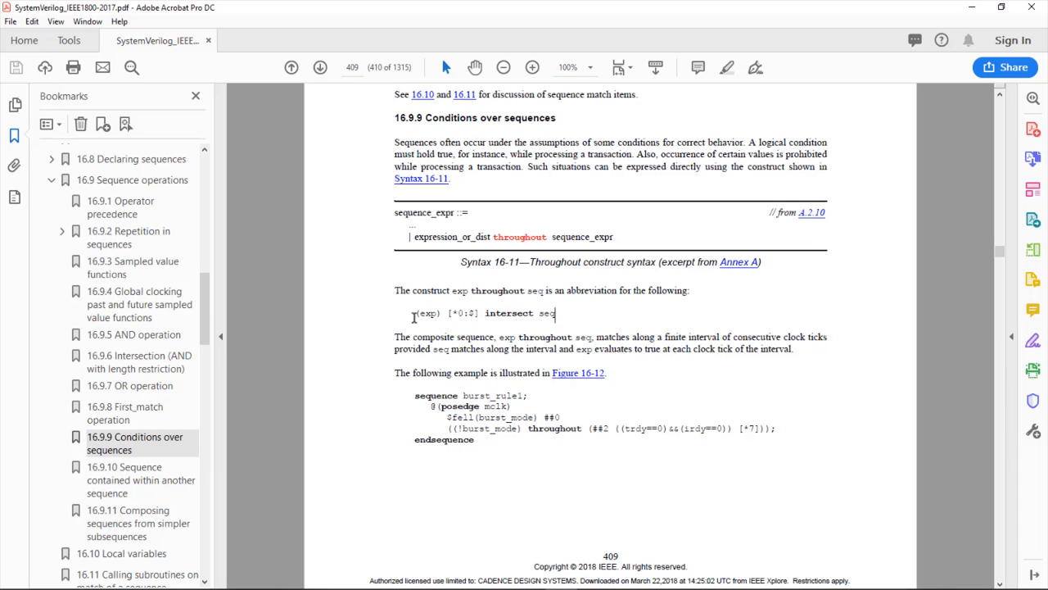
{"action": "left_click", "coordinate": [481, 314]}
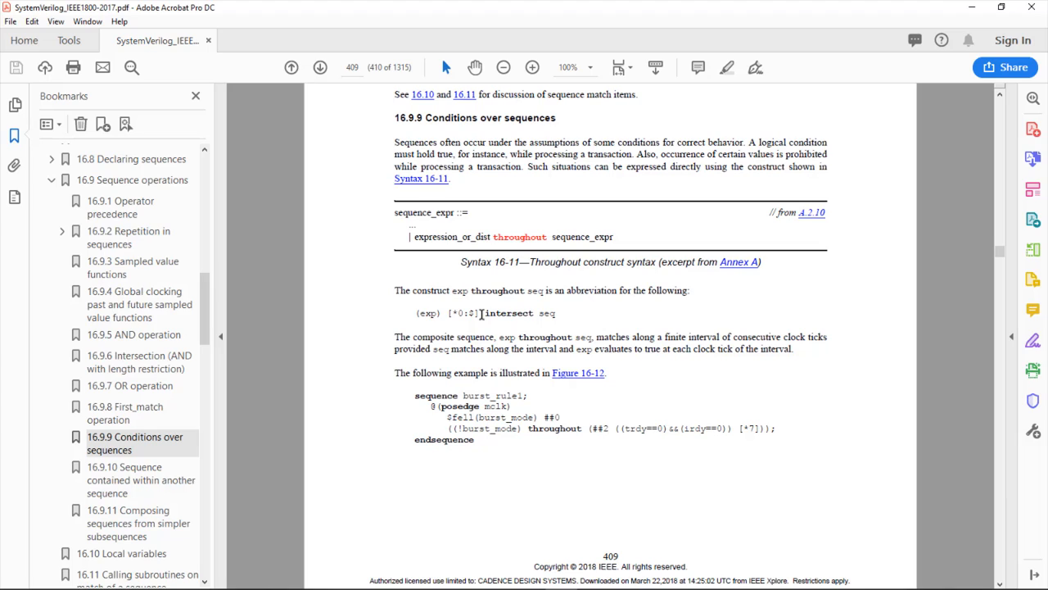
{"action": "mouse_move", "coordinate": [432, 315]}
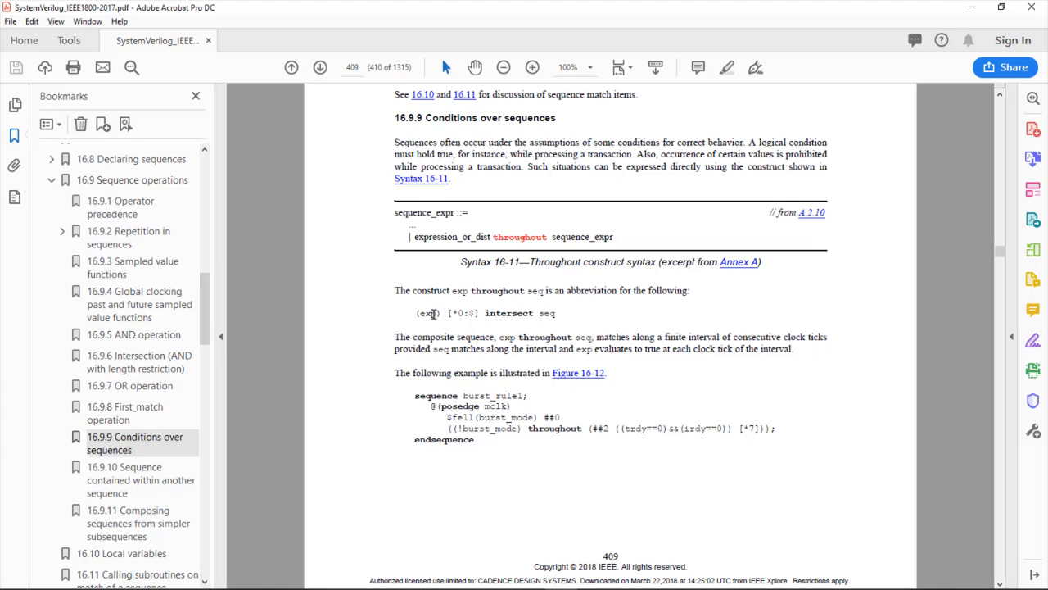